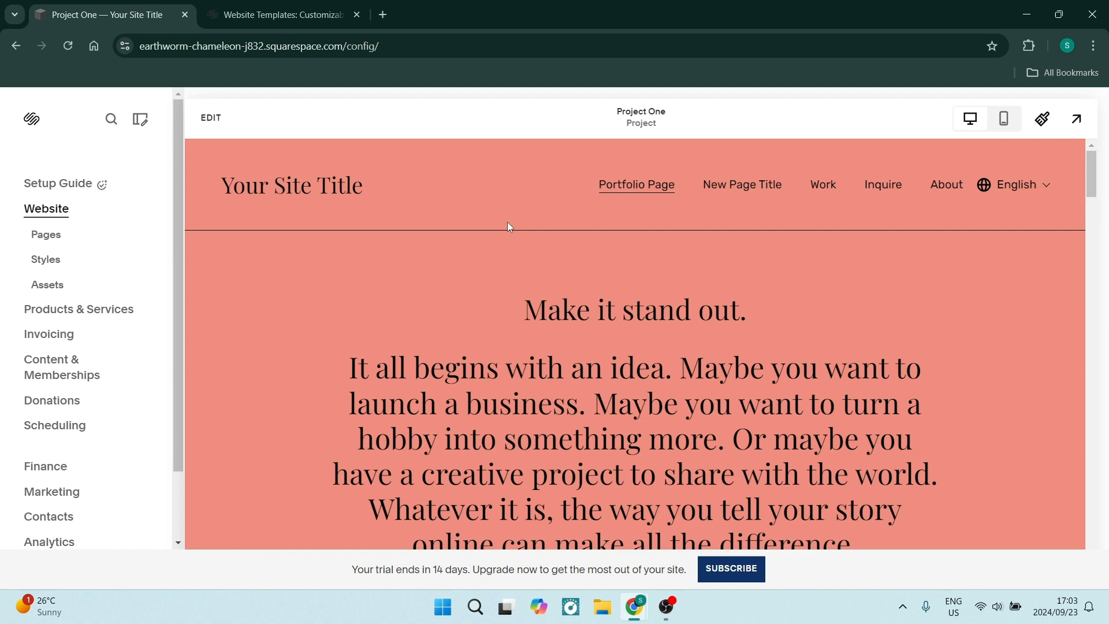
{"action": "mouse_move", "coordinate": [342, 203]}
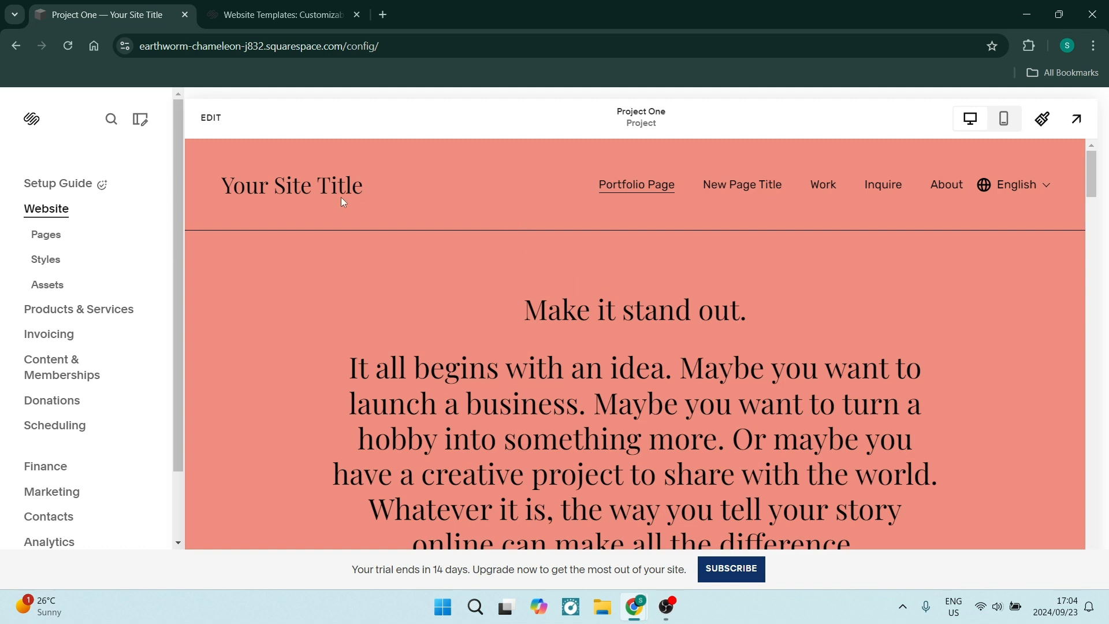
{"action": "mouse_move", "coordinate": [9, 241]}
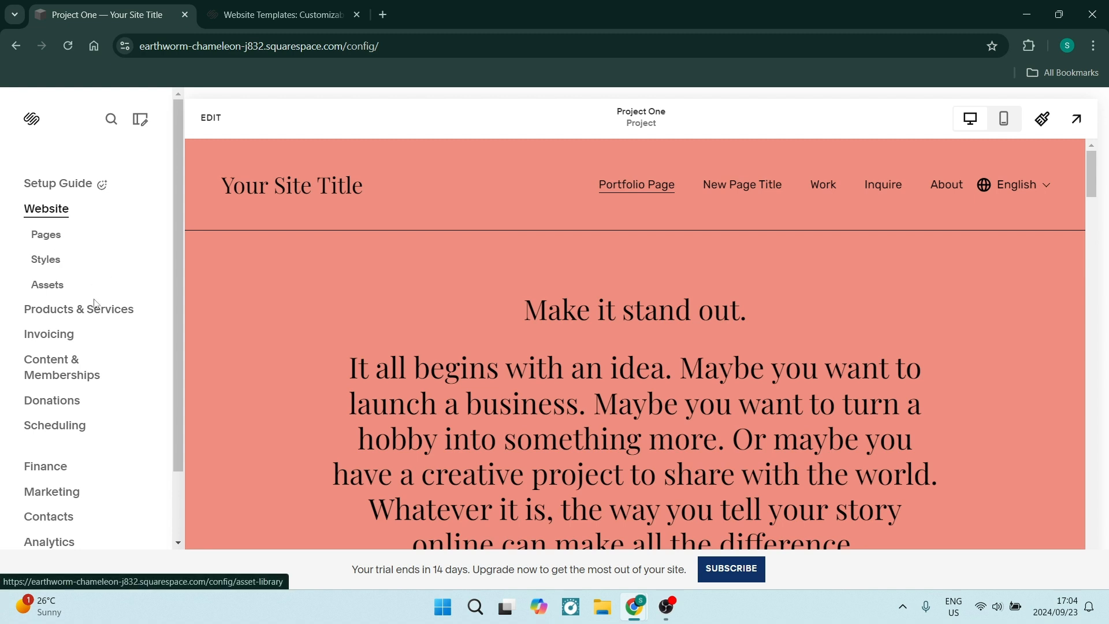
Step: Browse the Popular Designs template grid down to Condesa, Selene and Rotate
{"action": "left_click", "coordinate": [283, 14]}
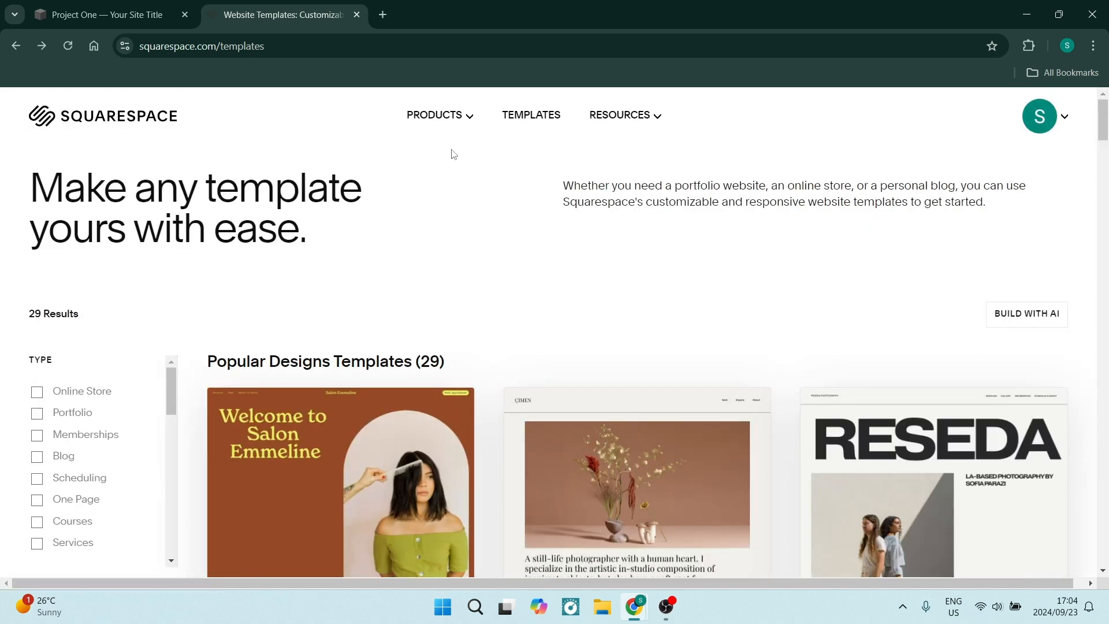
{"action": "mouse_move", "coordinate": [650, 272]}
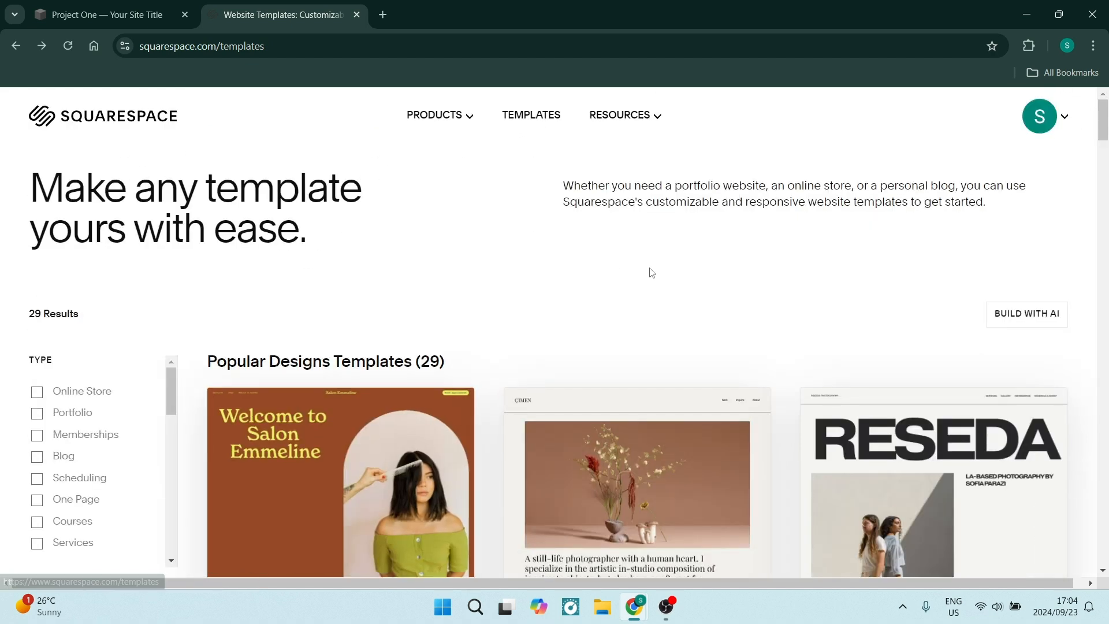
{"action": "scroll", "scroll_direction": "down", "scroll_amount": 3}
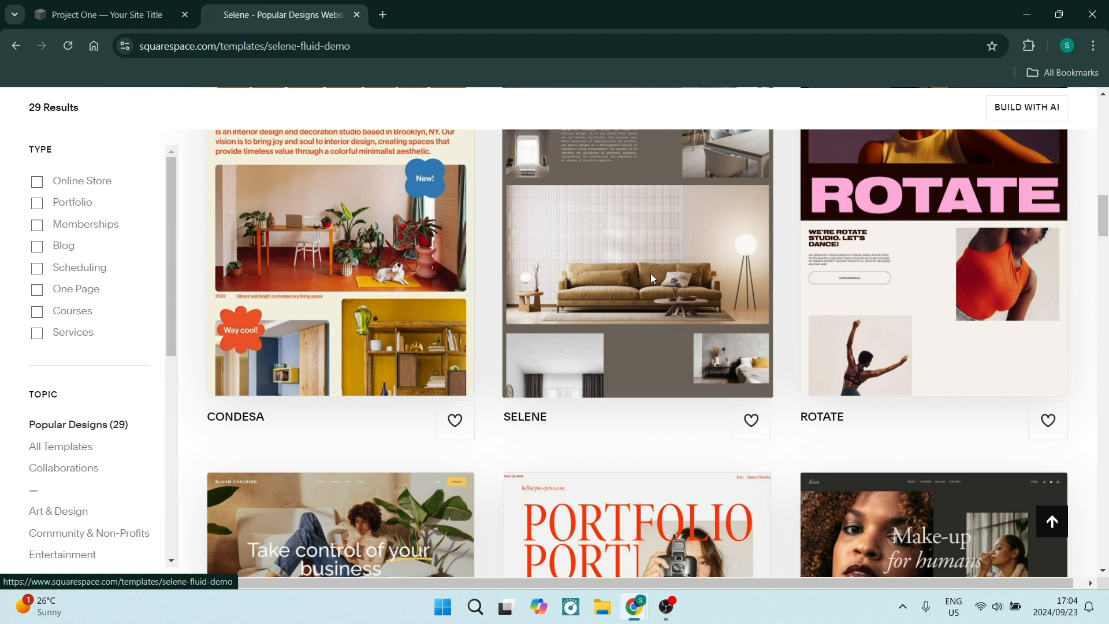
Step: Preview the Selene template in the dark red and yellow-and-charcoal colour presets
{"action": "left_click", "coordinate": [635, 263]}
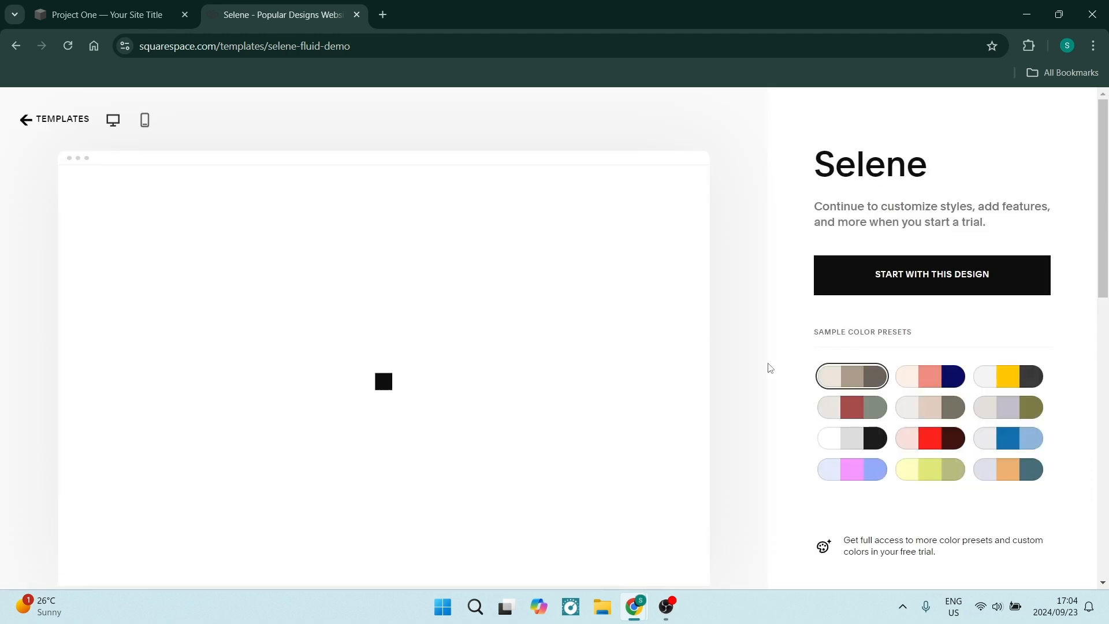
{"action": "mouse_move", "coordinate": [599, 415]}
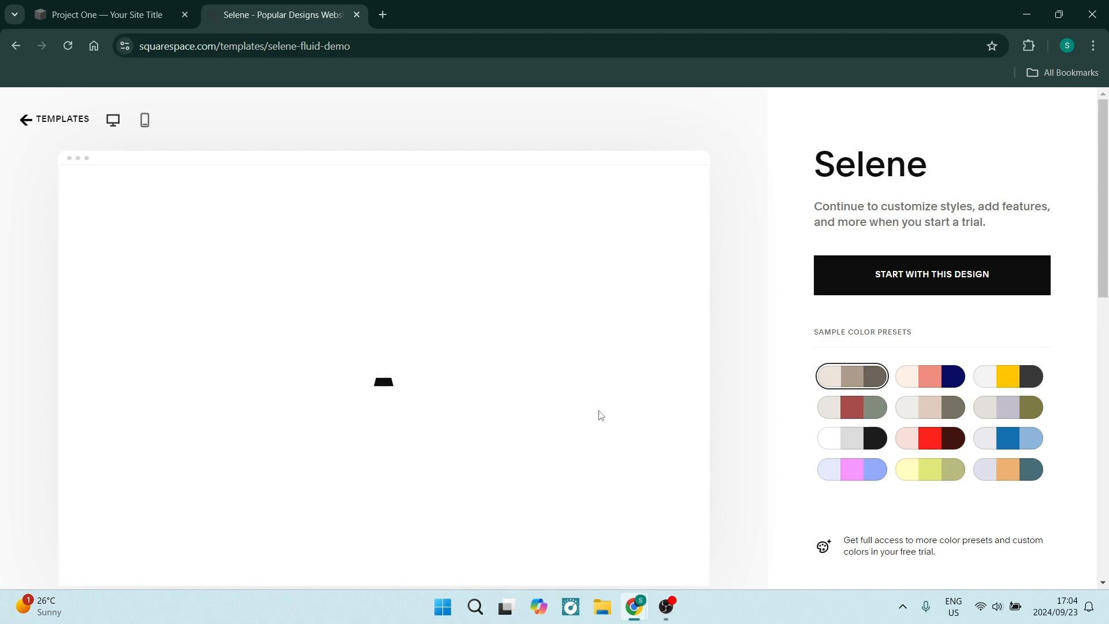
{"action": "left_click", "coordinate": [929, 437]}
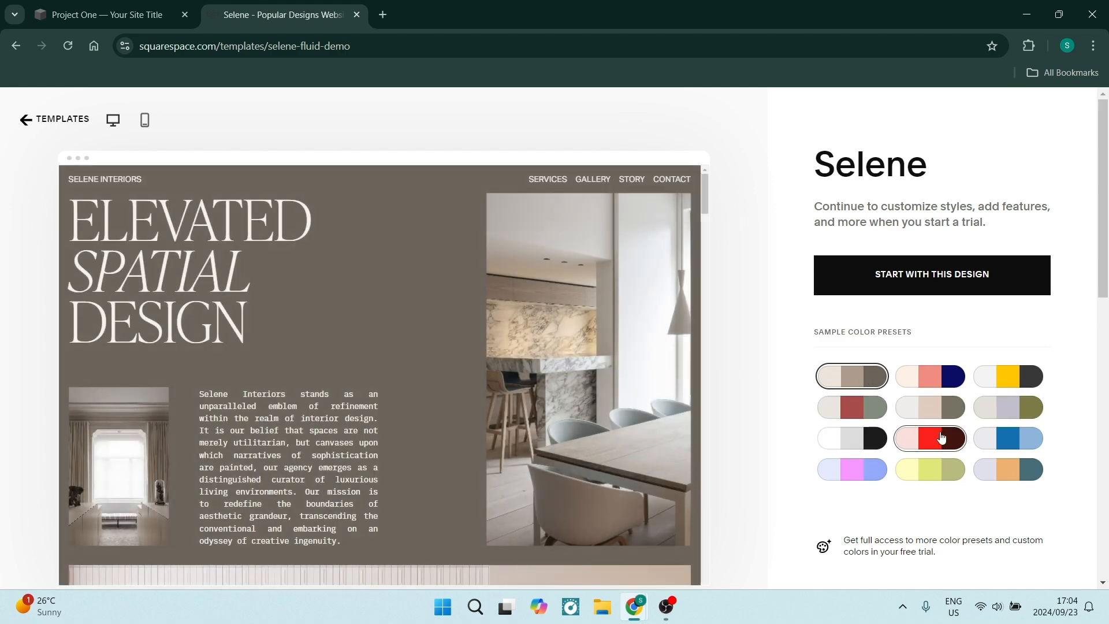
{"action": "left_click", "coordinate": [928, 407]}
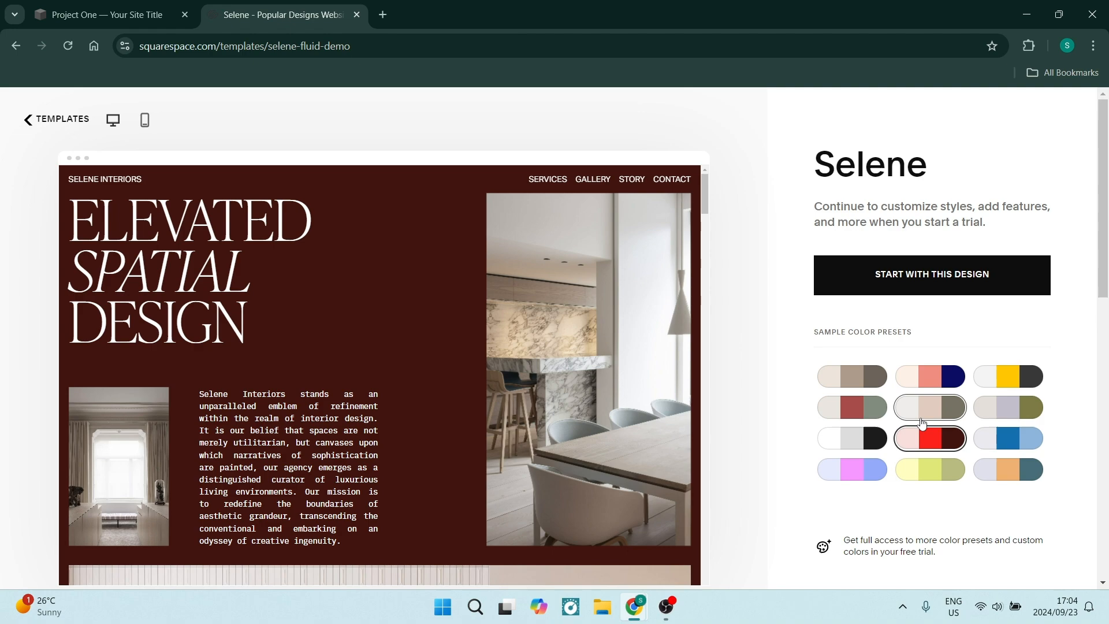
{"action": "left_click", "coordinate": [1007, 375]}
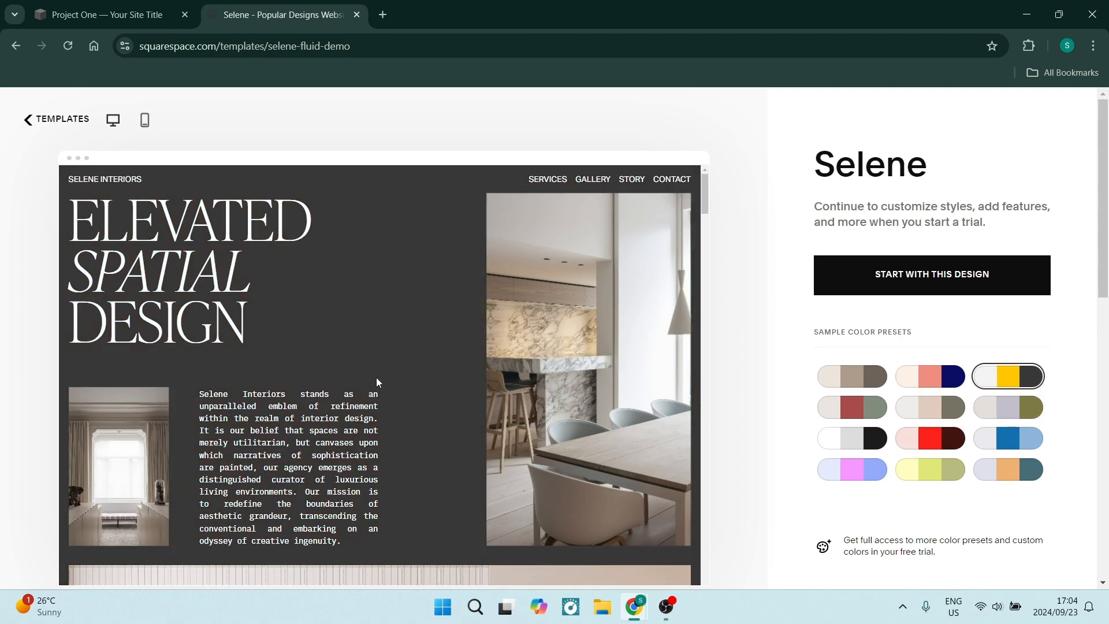
{"action": "scroll", "scroll_direction": "down", "scroll_amount": 3}
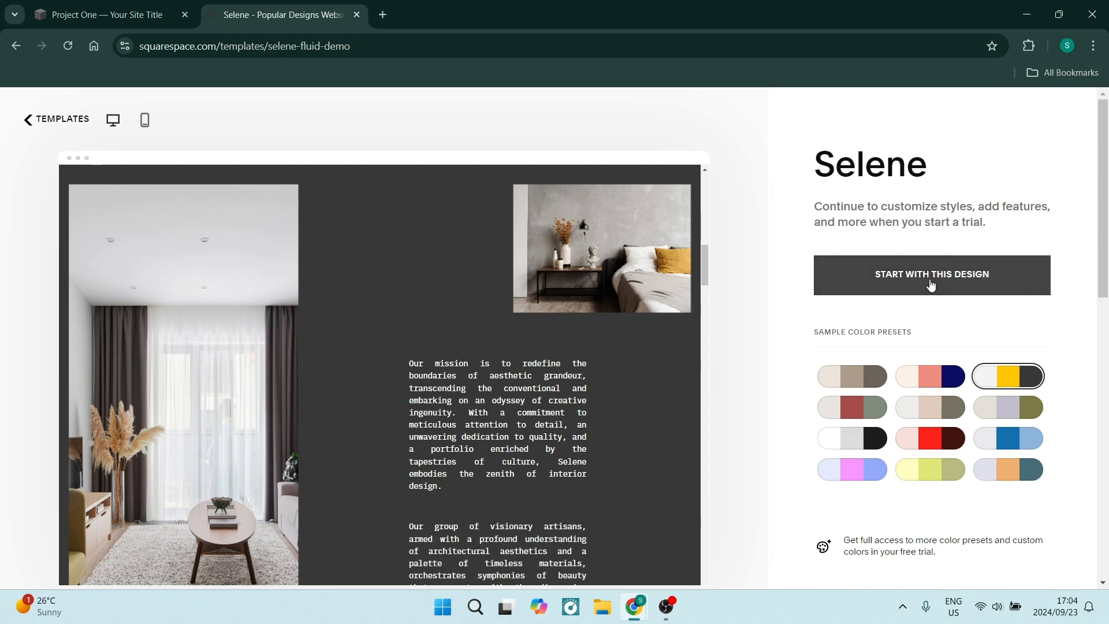
Step: Start a new site from the Selene design
{"action": "left_click", "coordinate": [931, 275]}
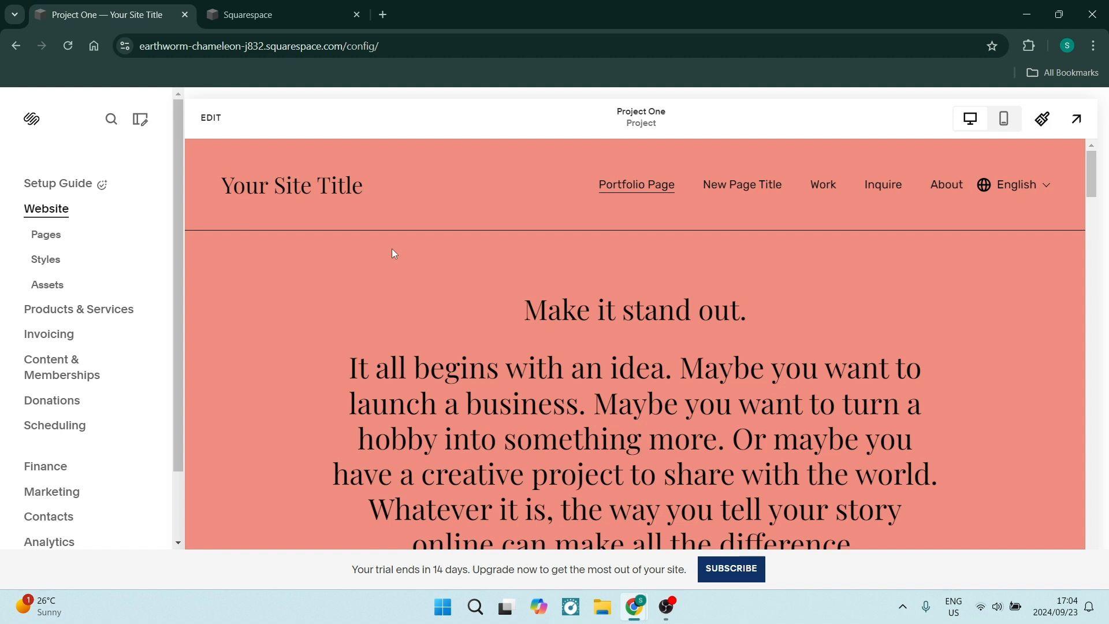
{"action": "mouse_move", "coordinate": [569, 267]}
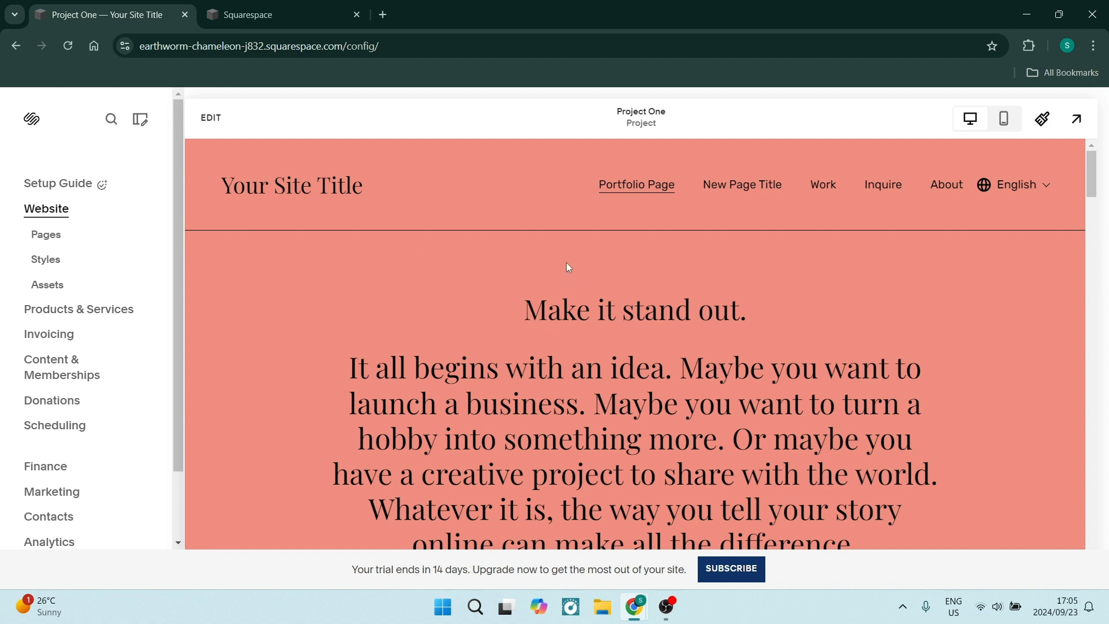
{"action": "mouse_move", "coordinate": [642, 273]}
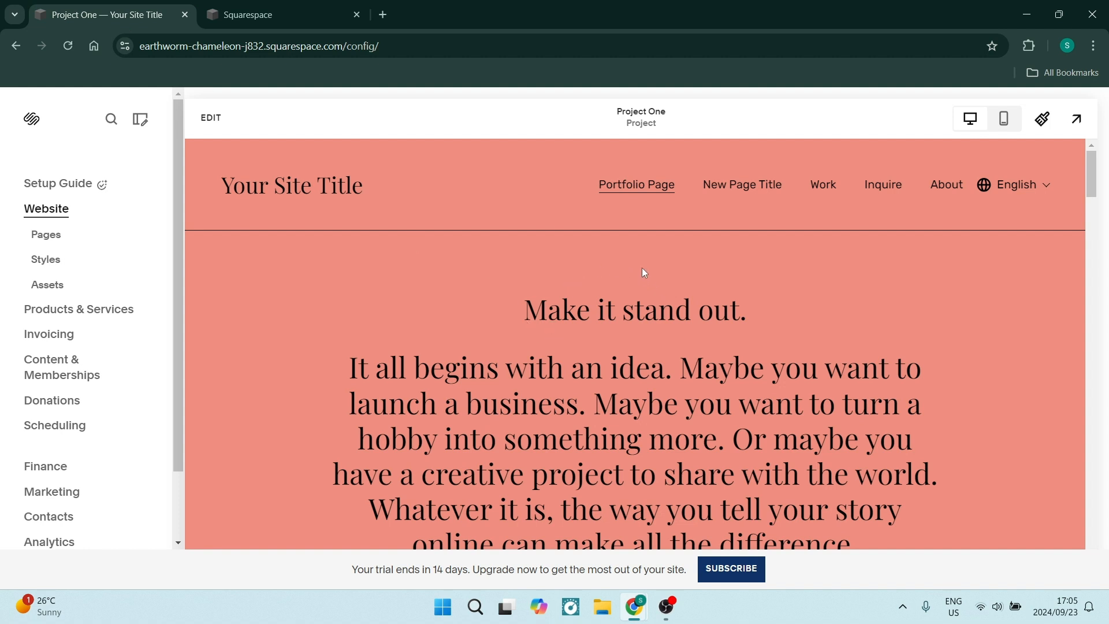
{"action": "mouse_move", "coordinate": [1041, 118]}
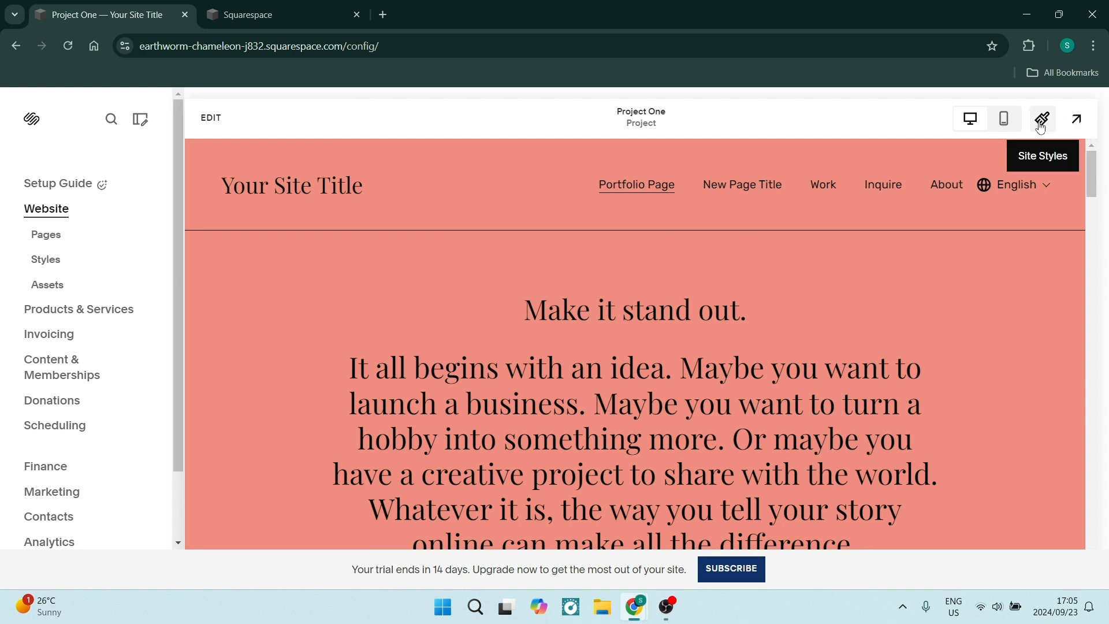
Step: Bring up the Site Styles panel for Project One
{"action": "left_click", "coordinate": [1040, 118]}
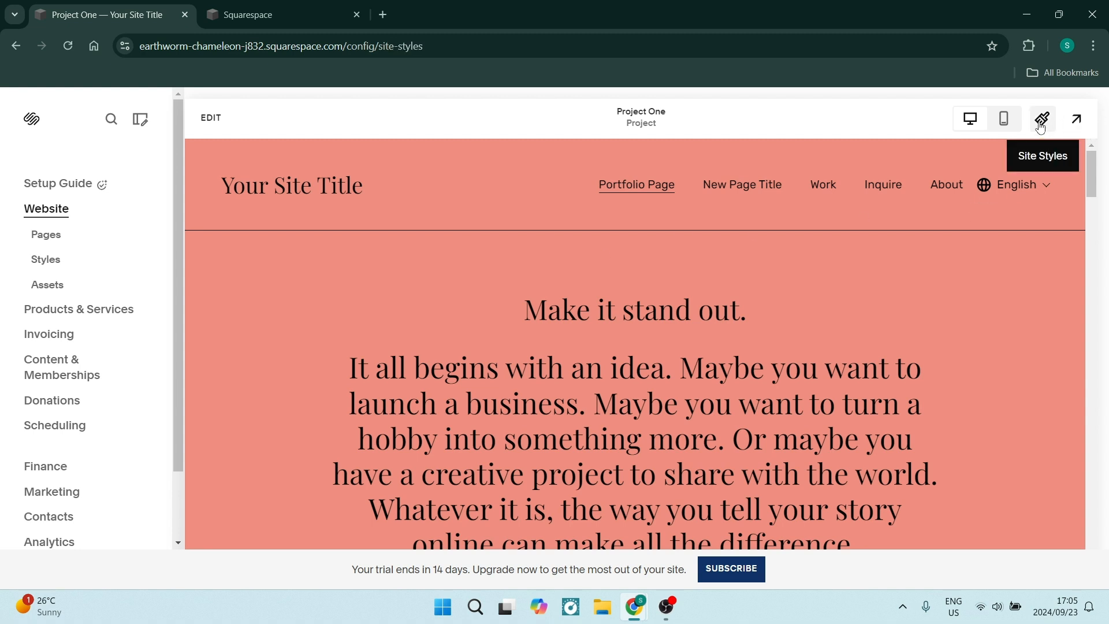
{"action": "mouse_move", "coordinate": [1034, 123]}
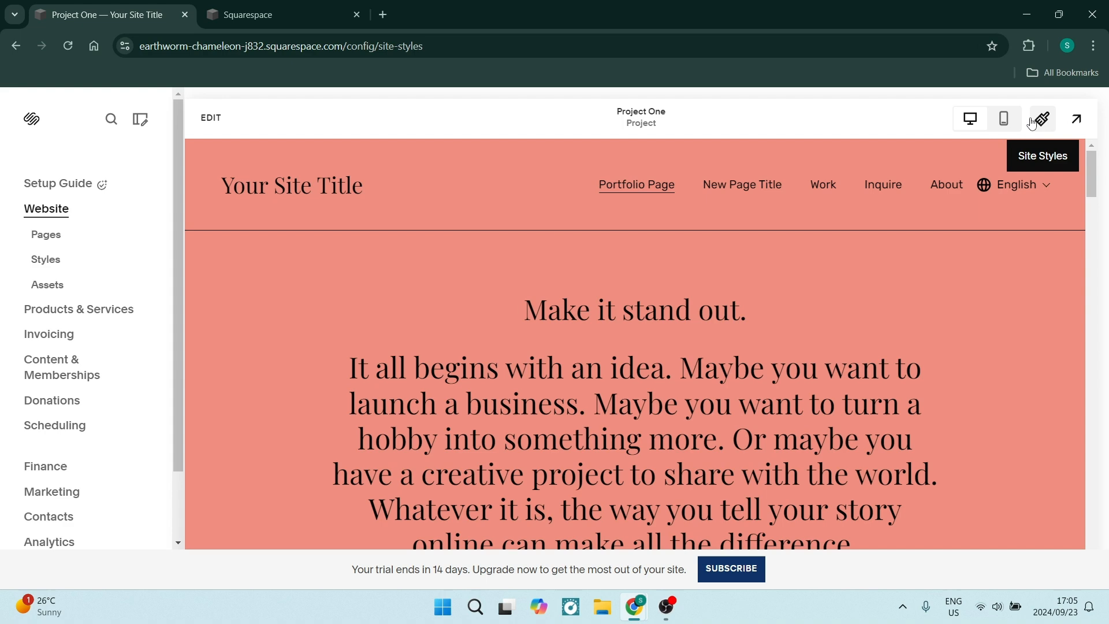
Step: Show the Miscellaneous section with Animations, Spacing and Image Blocks in Site Styles
{"action": "left_click", "coordinate": [1041, 117]}
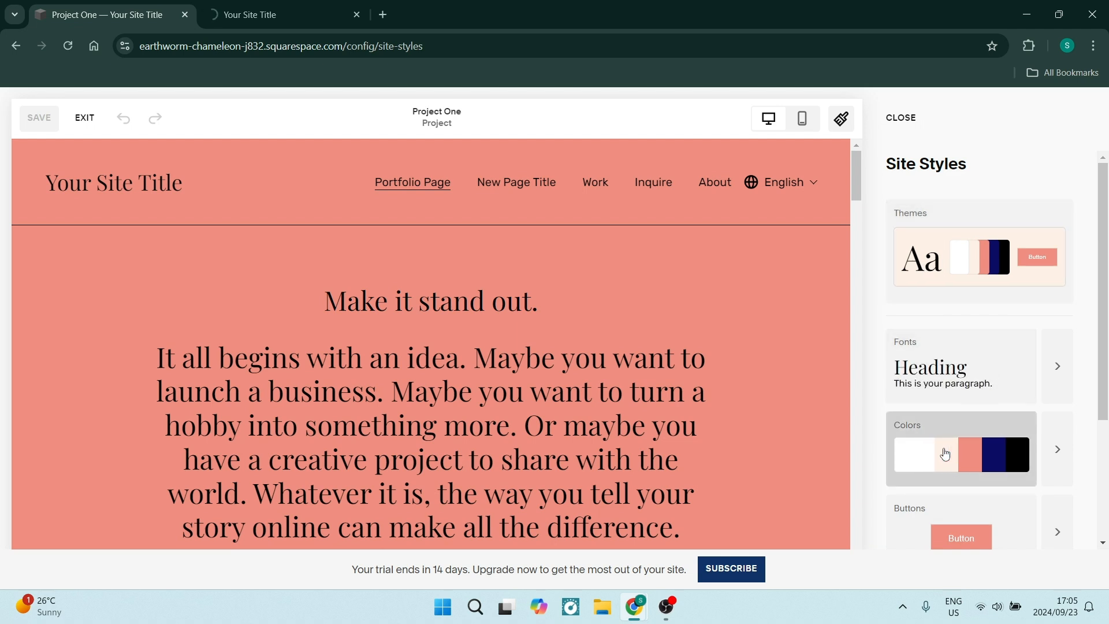
{"action": "scroll", "scroll_direction": "down", "scroll_amount": 3}
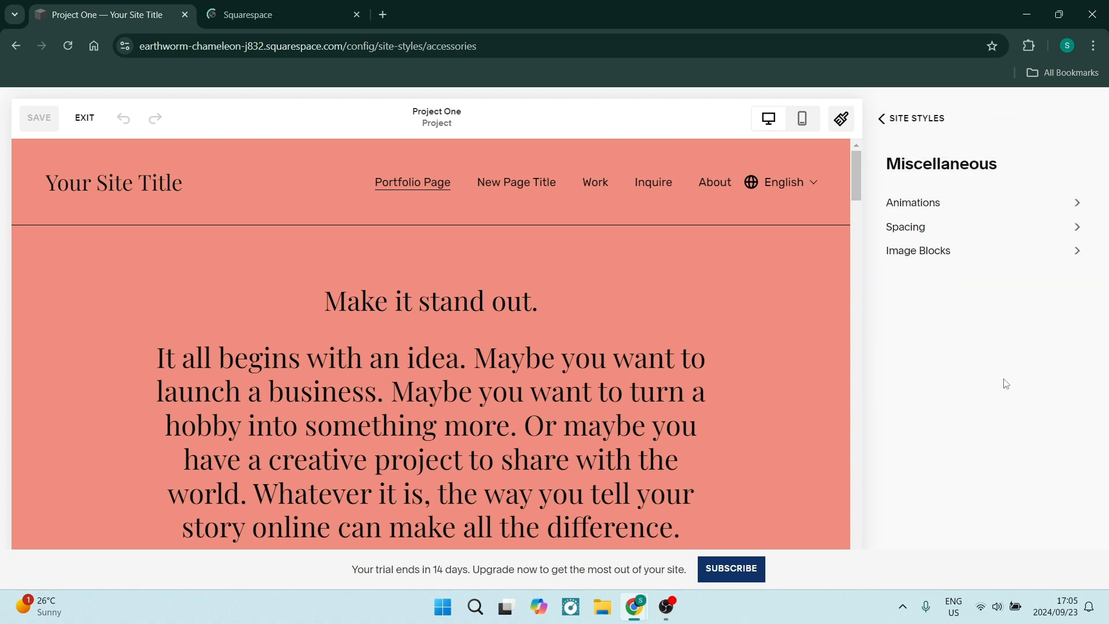
{"action": "left_click", "coordinate": [912, 202]}
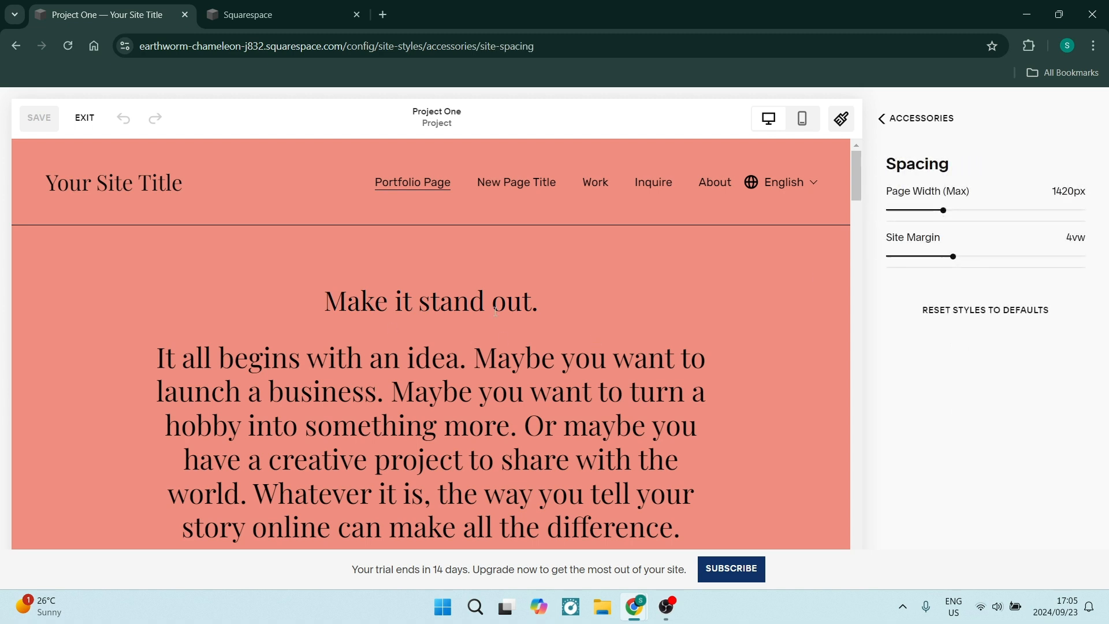
{"action": "mouse_move", "coordinate": [225, 317]}
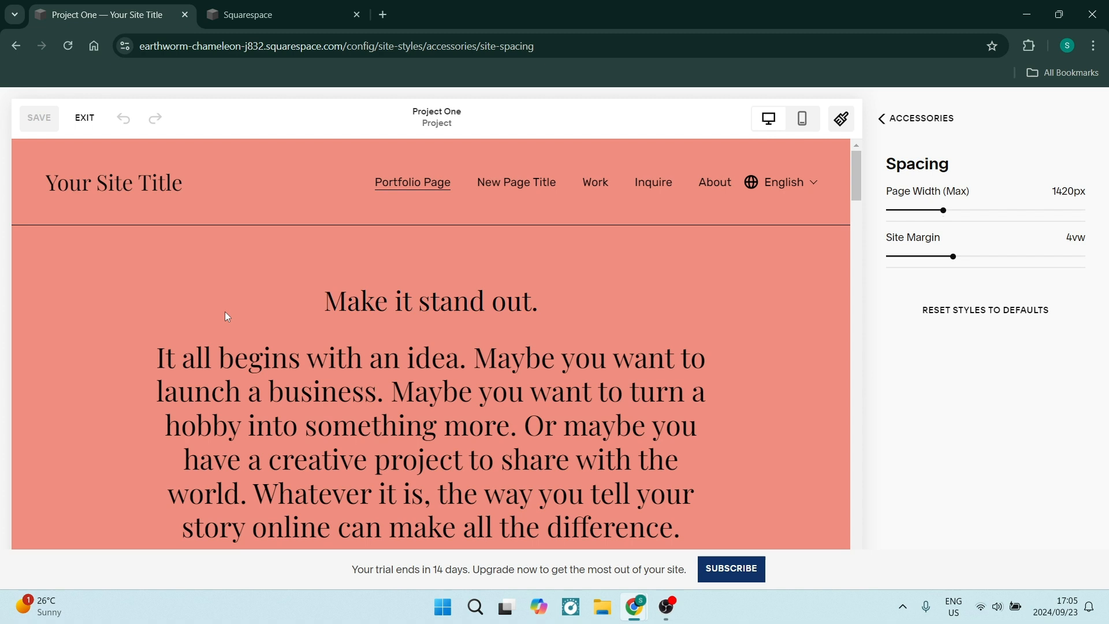
{"action": "mouse_move", "coordinate": [851, 146]}
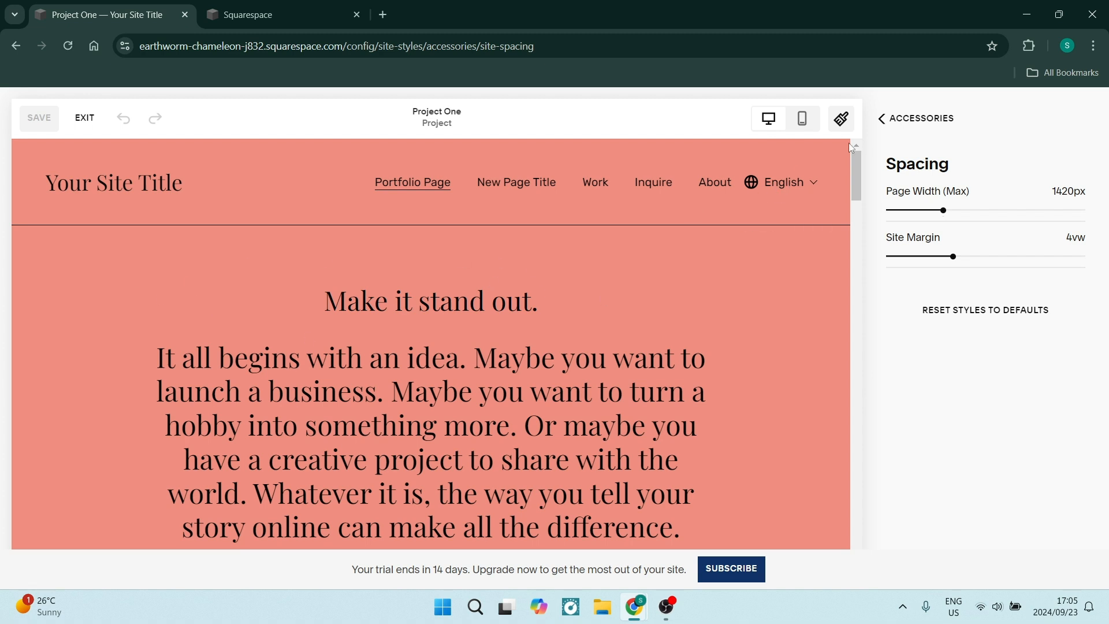
{"action": "left_click", "coordinate": [882, 118]}
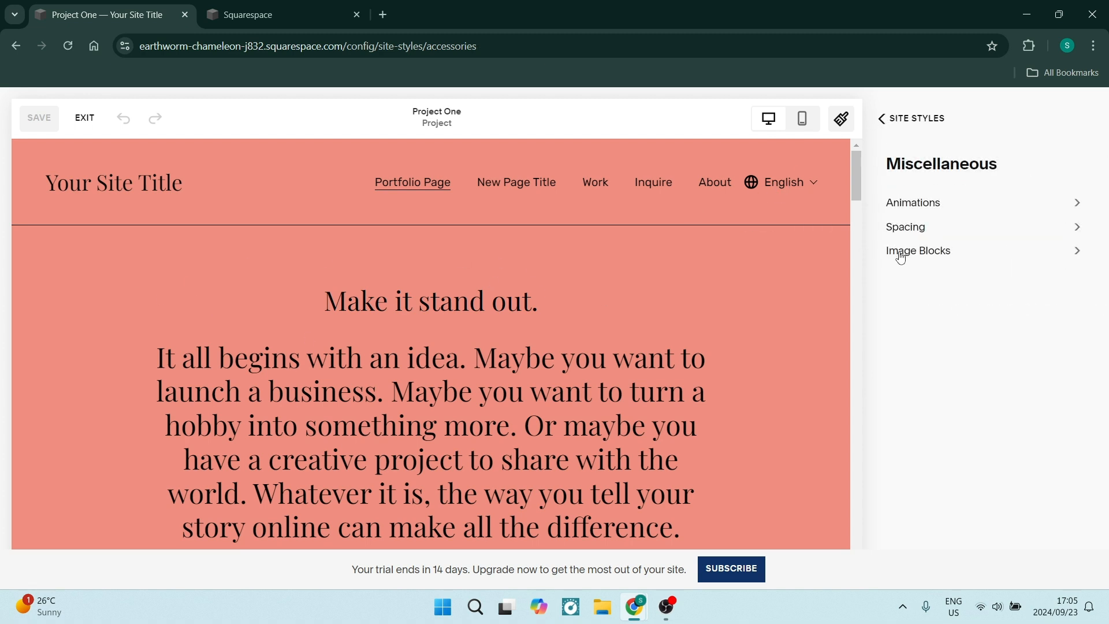
Step: Review the Image Blocks Poster, Card and Collage settings, including 60% collage image width
{"action": "left_click", "coordinate": [918, 251]}
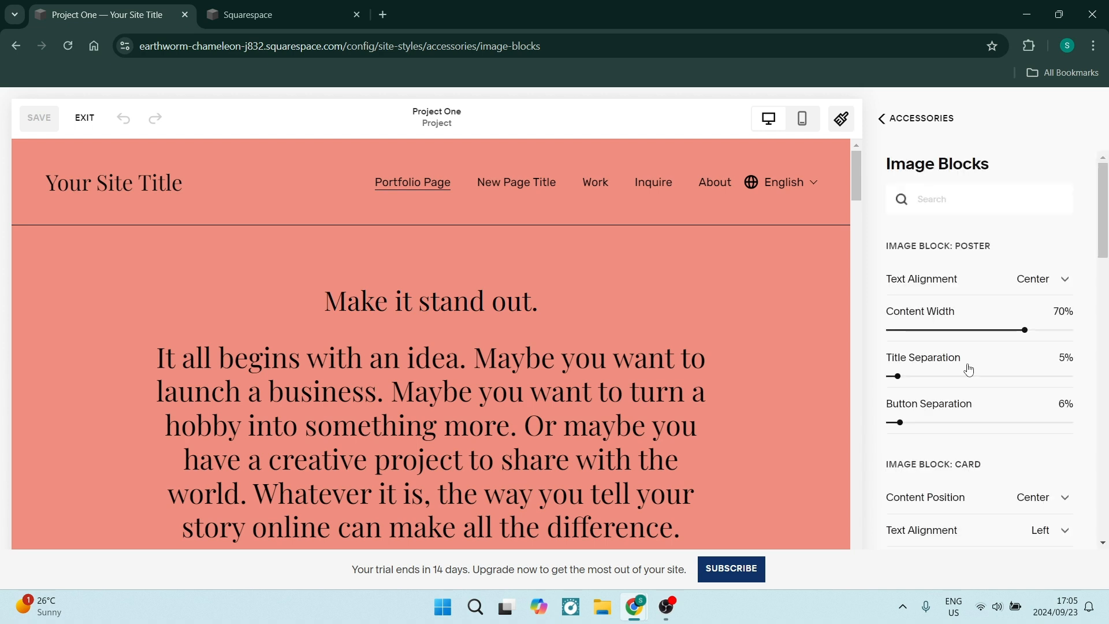
{"action": "scroll", "scroll_direction": "down", "scroll_amount": 3}
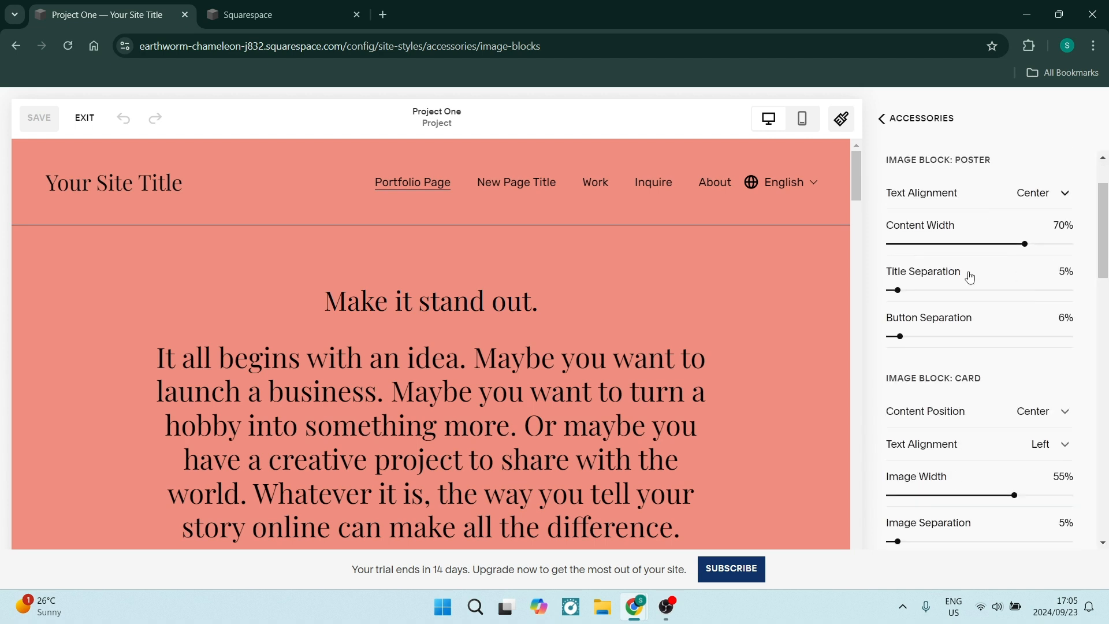
{"action": "scroll", "scroll_direction": "down", "scroll_amount": 3}
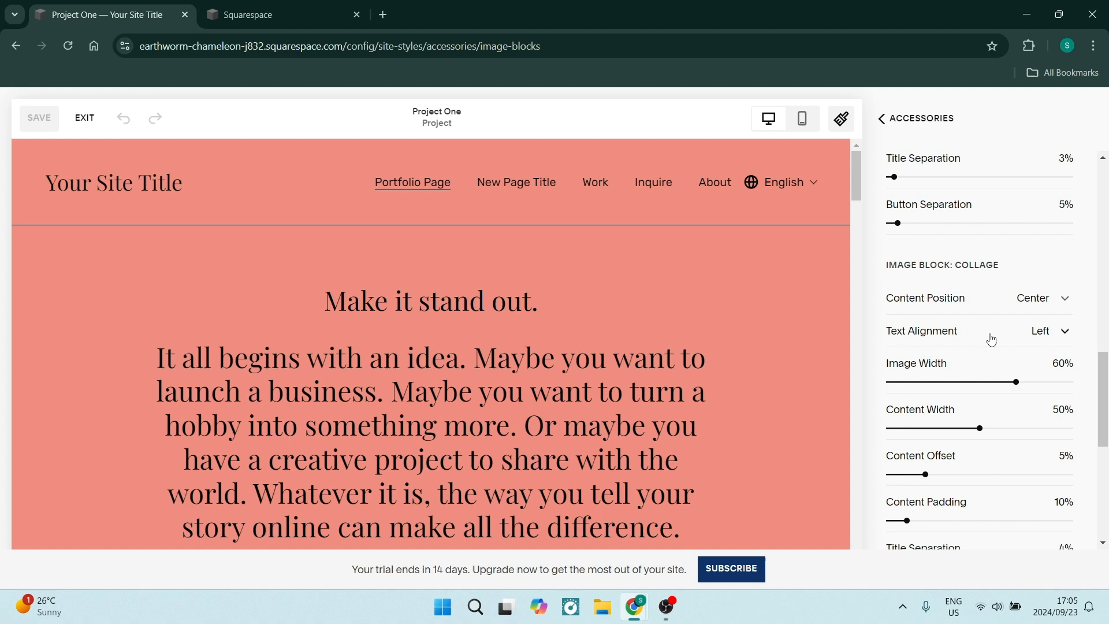
{"action": "scroll", "scroll_direction": "down", "scroll_amount": 3}
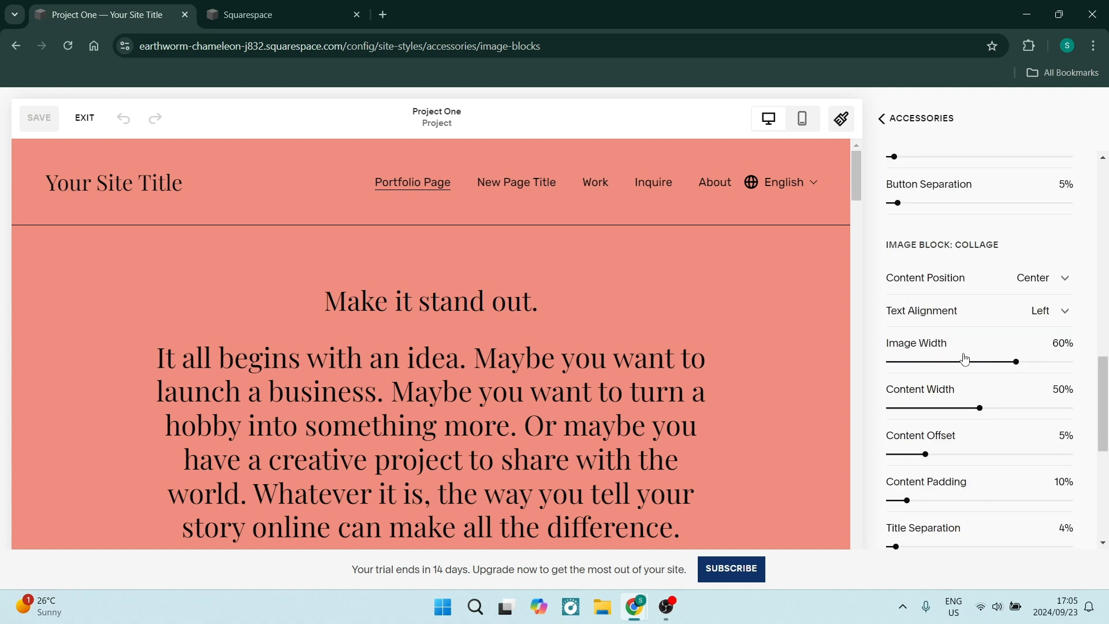